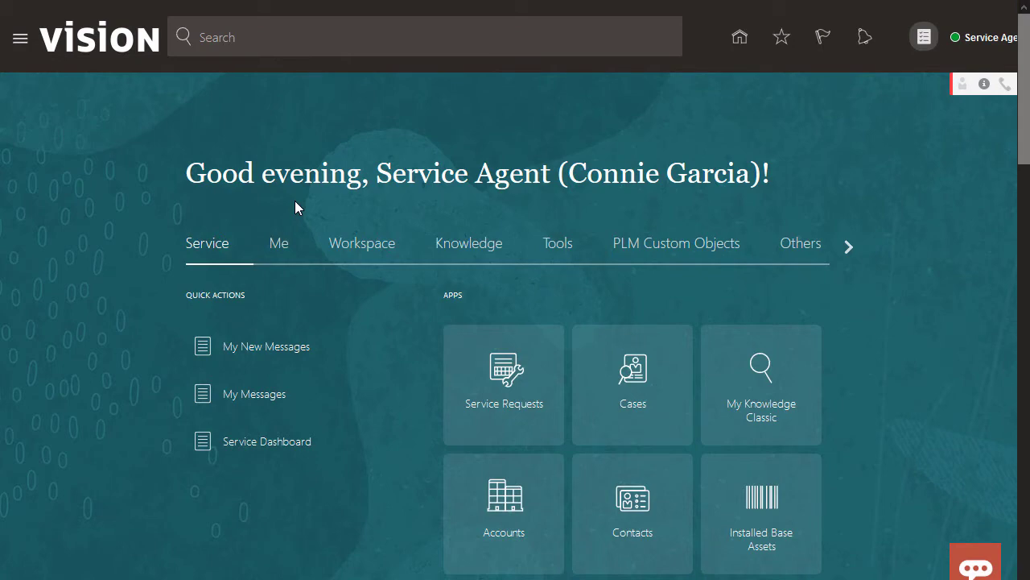
mouse_move(448, 314)
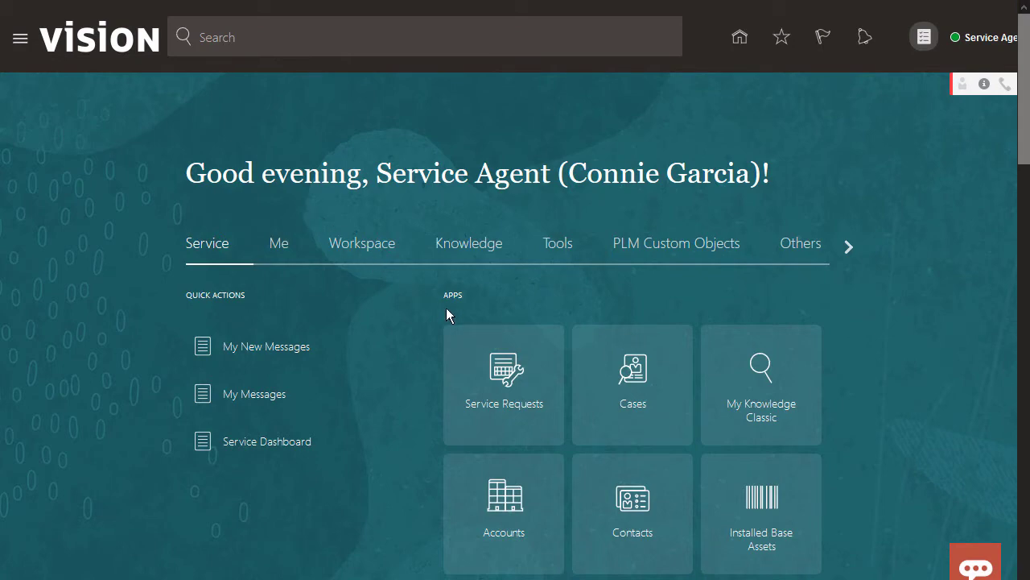
mouse_move(504, 371)
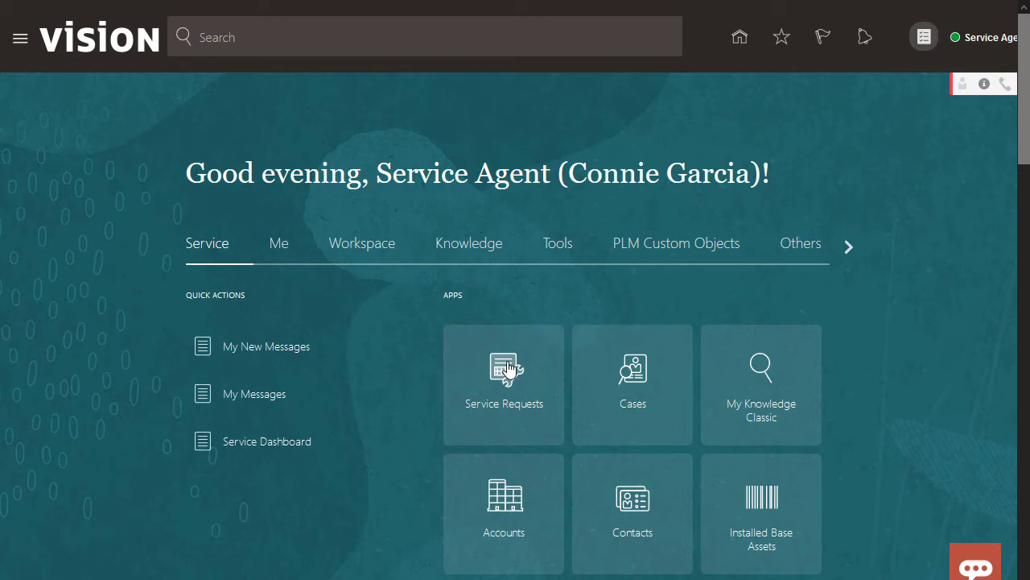
Show the Service Requests list of my open requests from the home page.
left_click(503, 384)
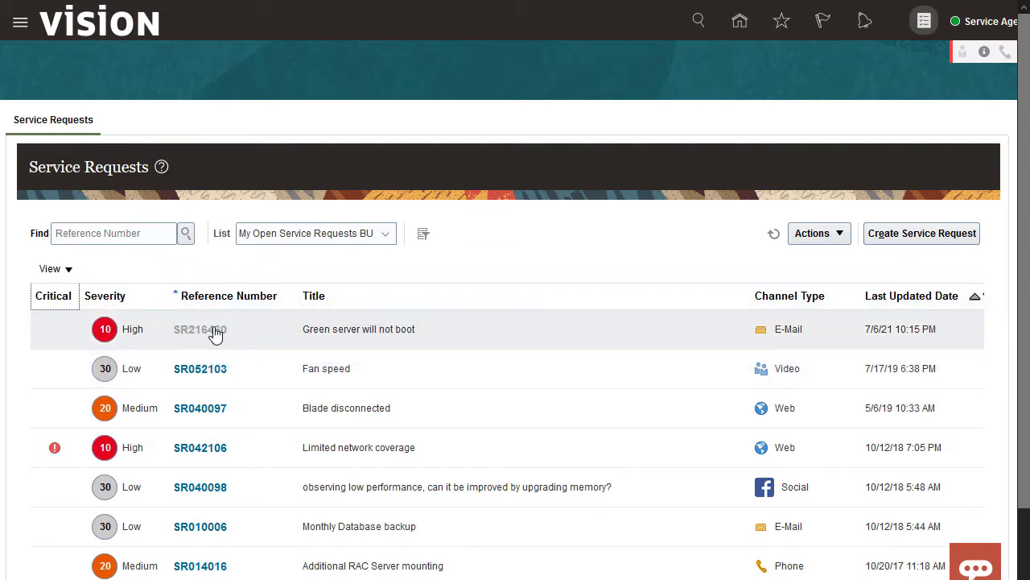
left_click(200, 329)
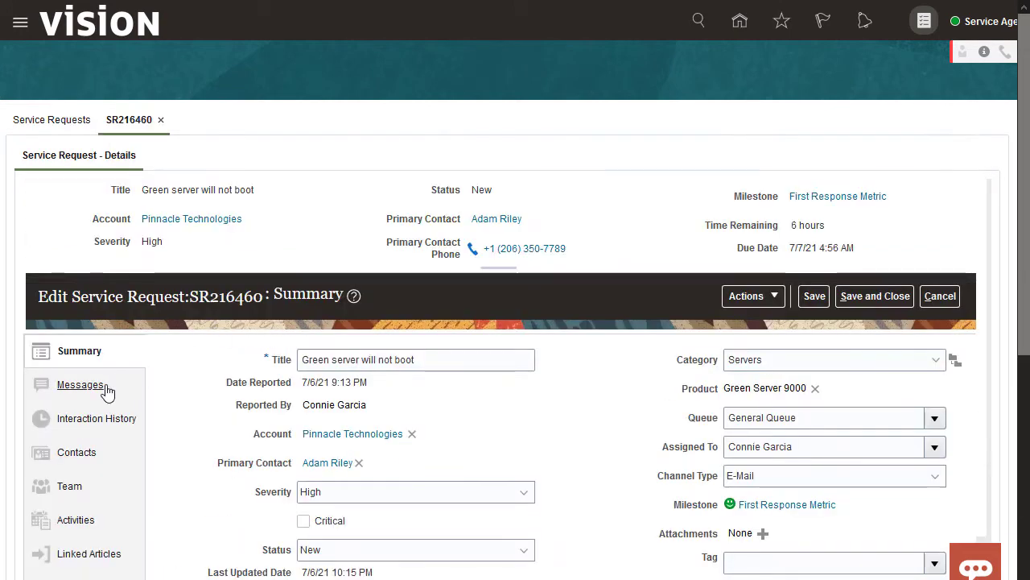
left_click(81, 383)
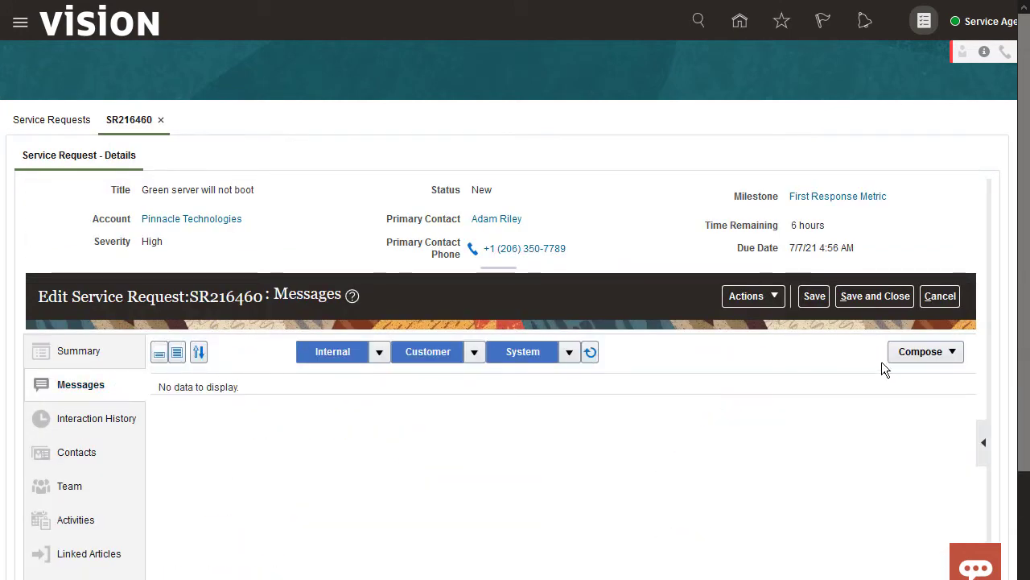
mouse_move(863, 463)
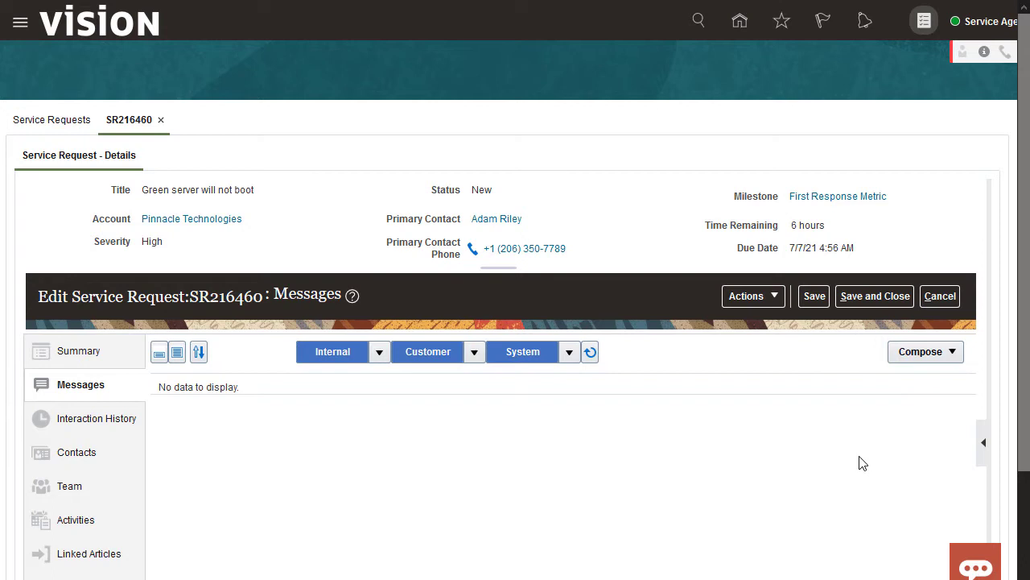
left_click(919, 352)
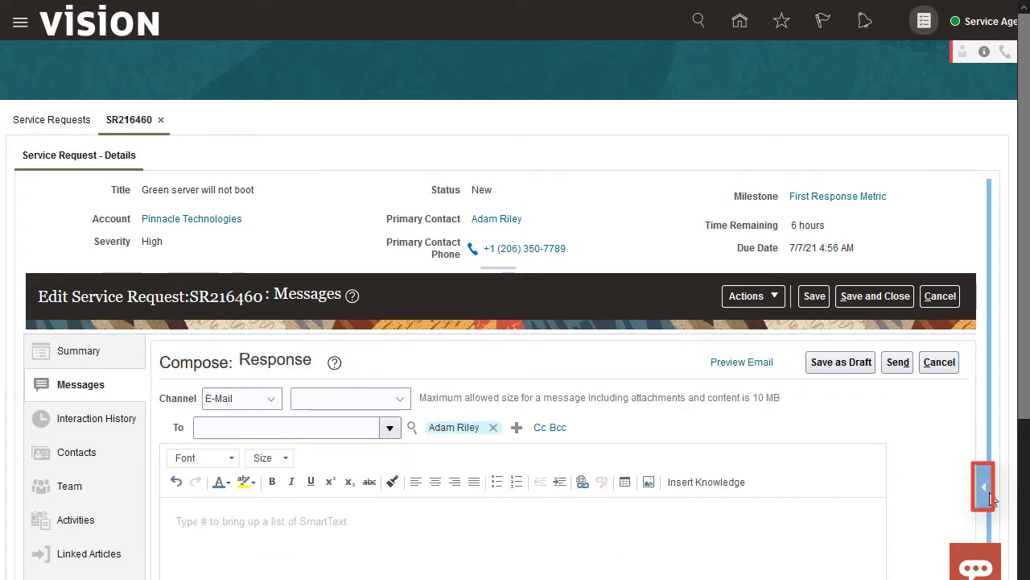
Show the Knowledge side panel with its 26 recommended articles and switch to article search.
left_click(984, 485)
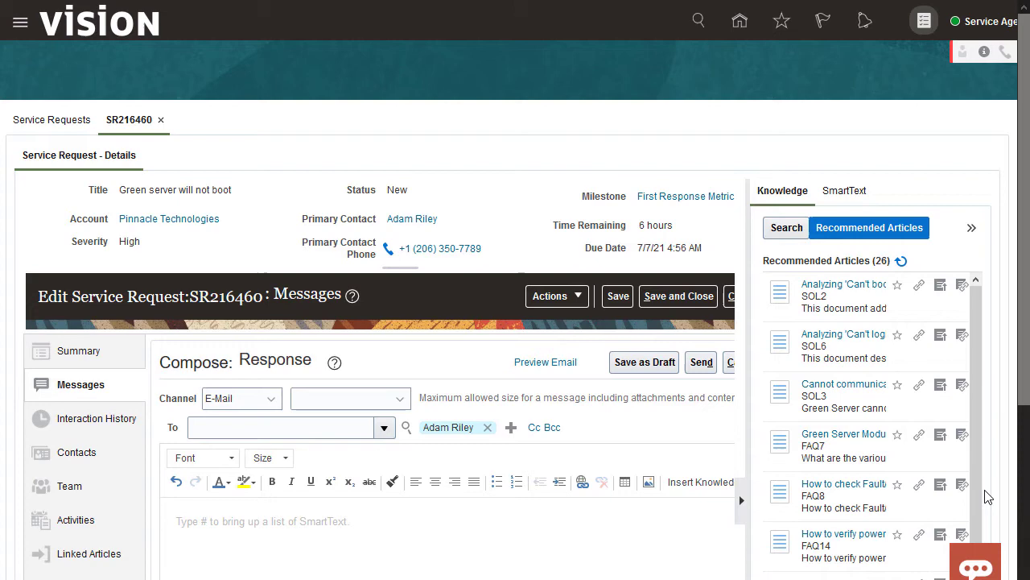
scroll("down", 3)
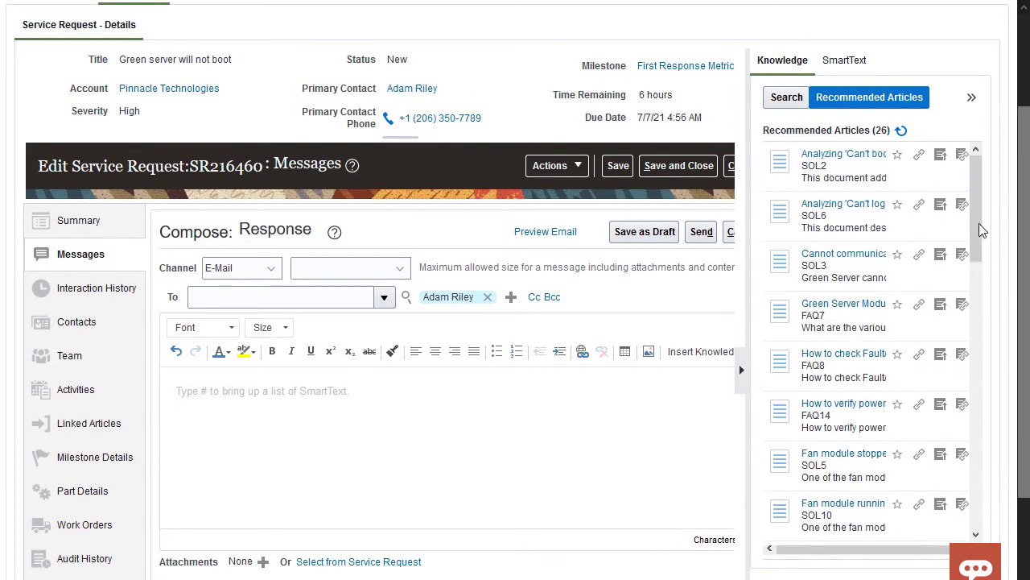
left_click(786, 96)
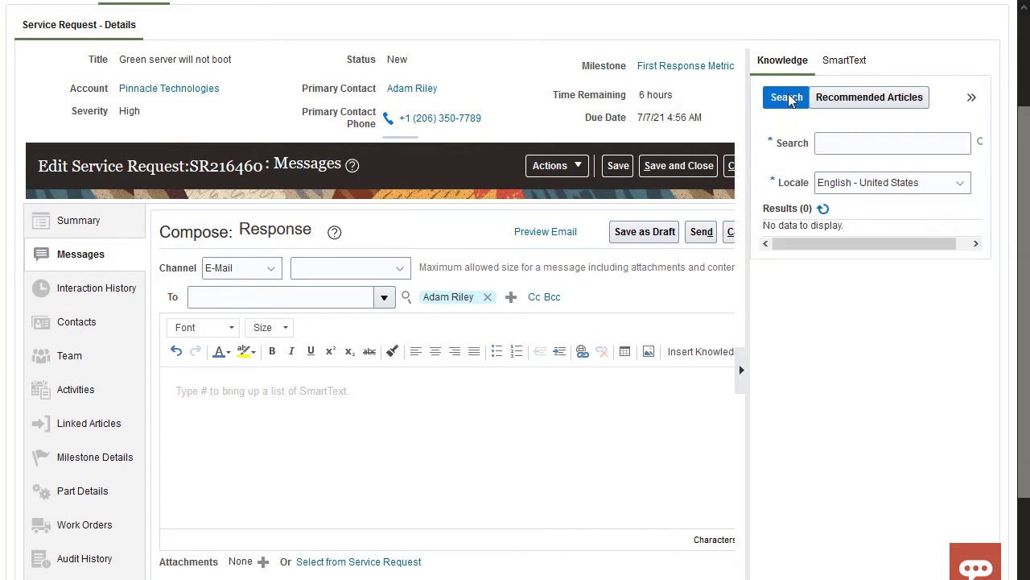
Search the knowledge base for 'Green Server', returning 26 articles.
type("Green Server")
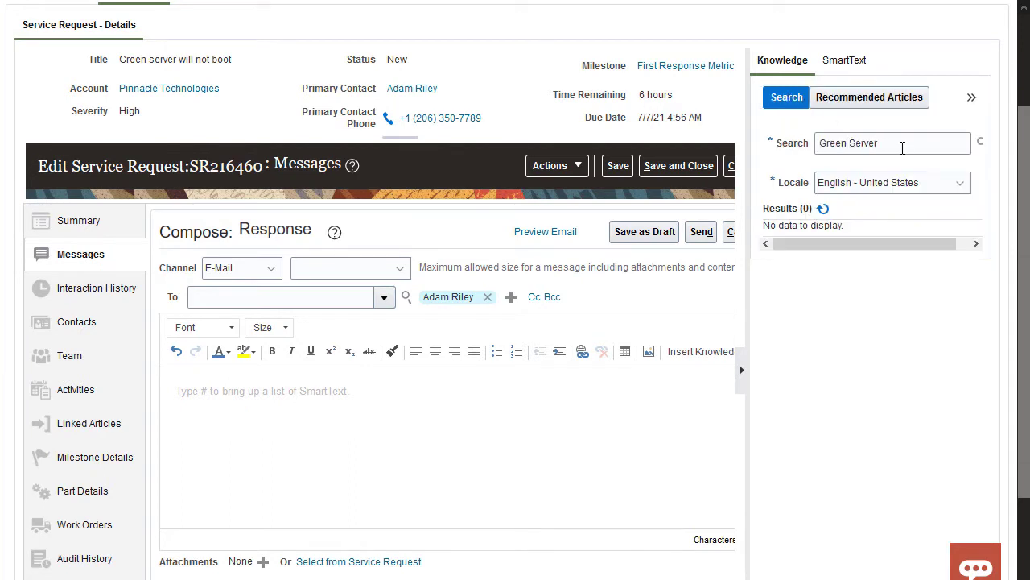
left_click(786, 96)
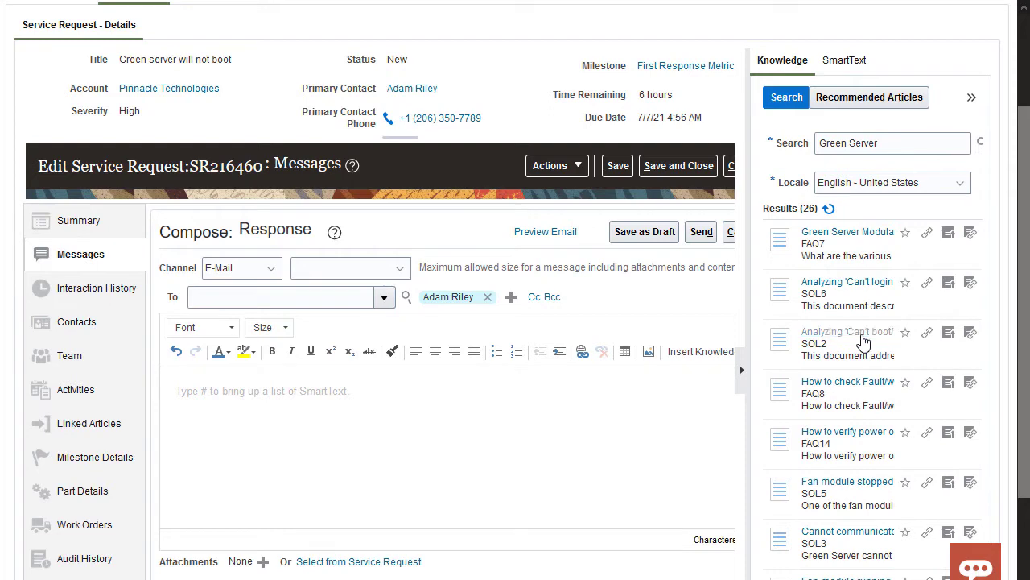
mouse_move(847, 331)
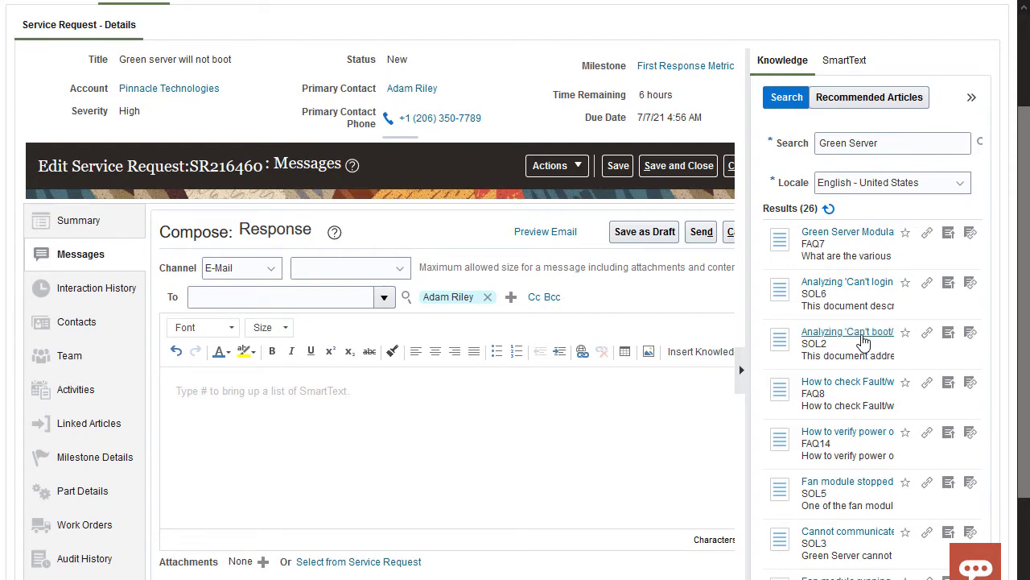
Review and link the 'Can't boot/boot fails' article, then return to the draft.
left_click(848, 332)
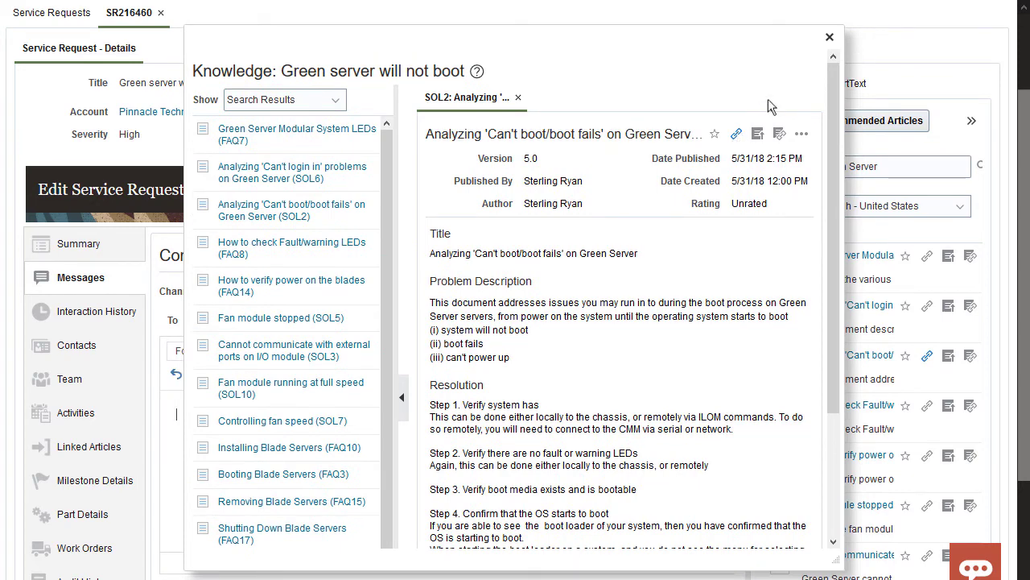
left_click(829, 37)
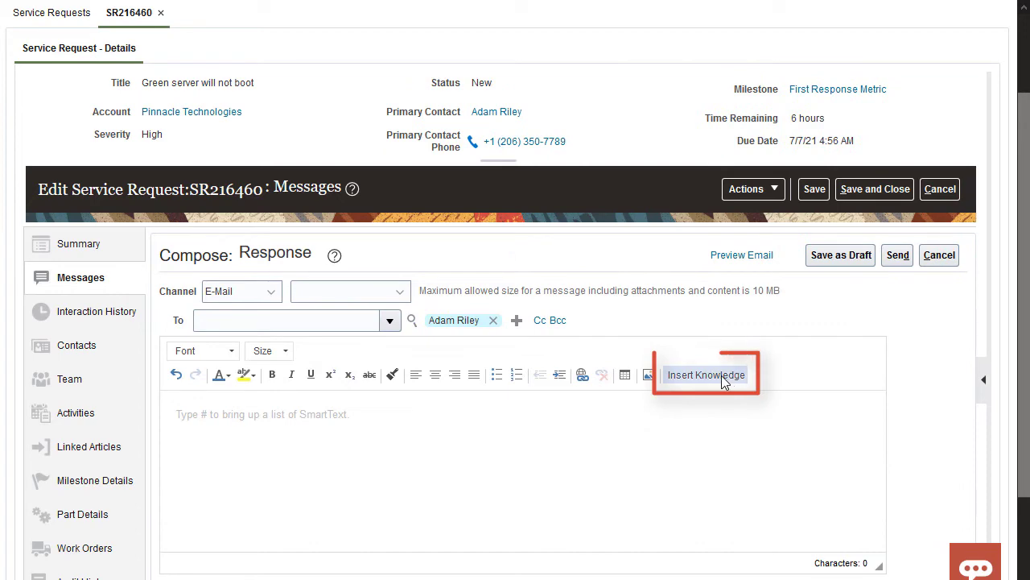
Insert the linked SOL2 can't-boot article's title, problem and resolution into the body.
left_click(706, 374)
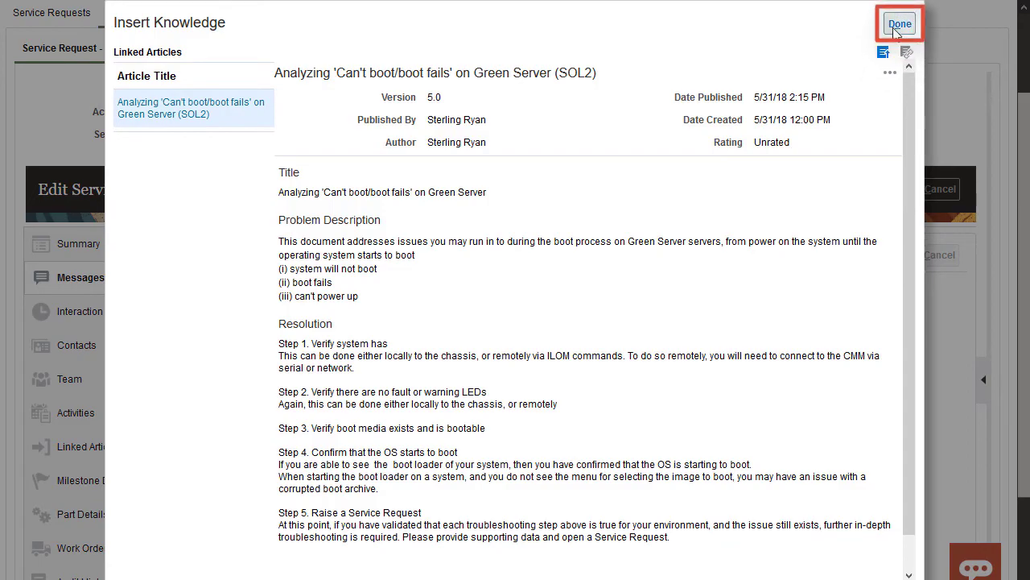
left_click(900, 23)
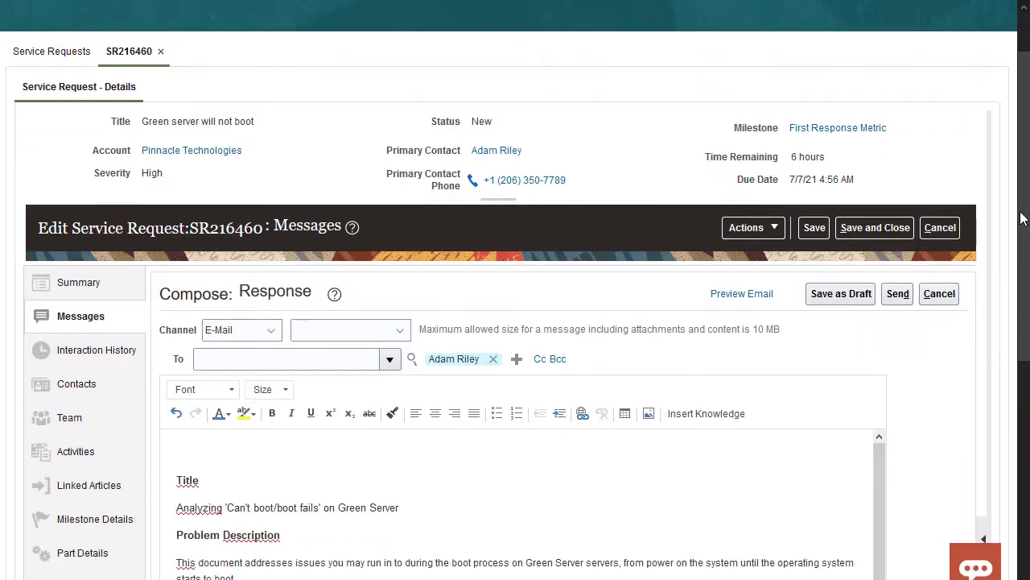
Add a 'Hope this helps!' note above the article text and send the email.
scroll("down", 3)
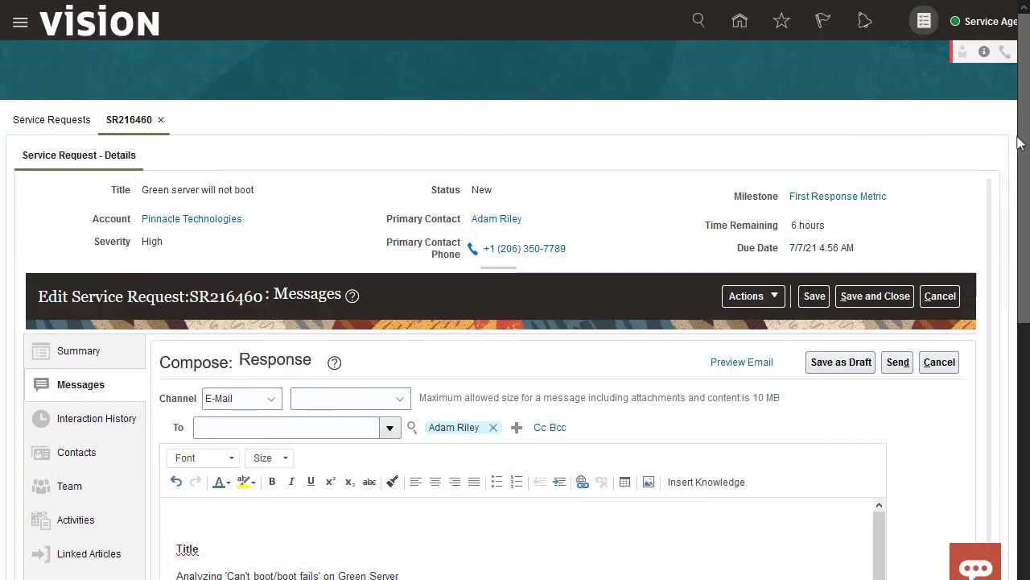
type("Hope this helps!")
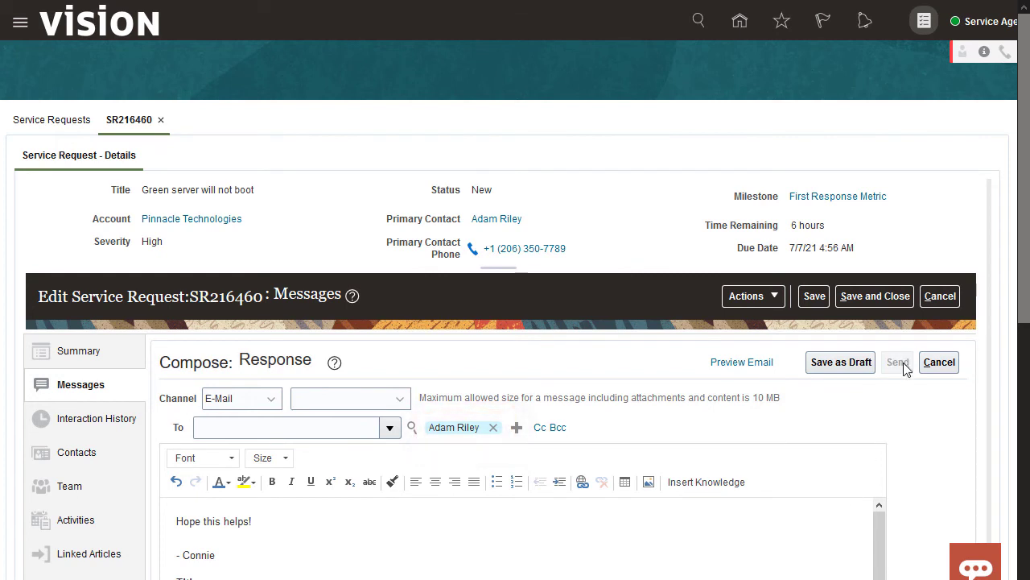
left_click(897, 361)
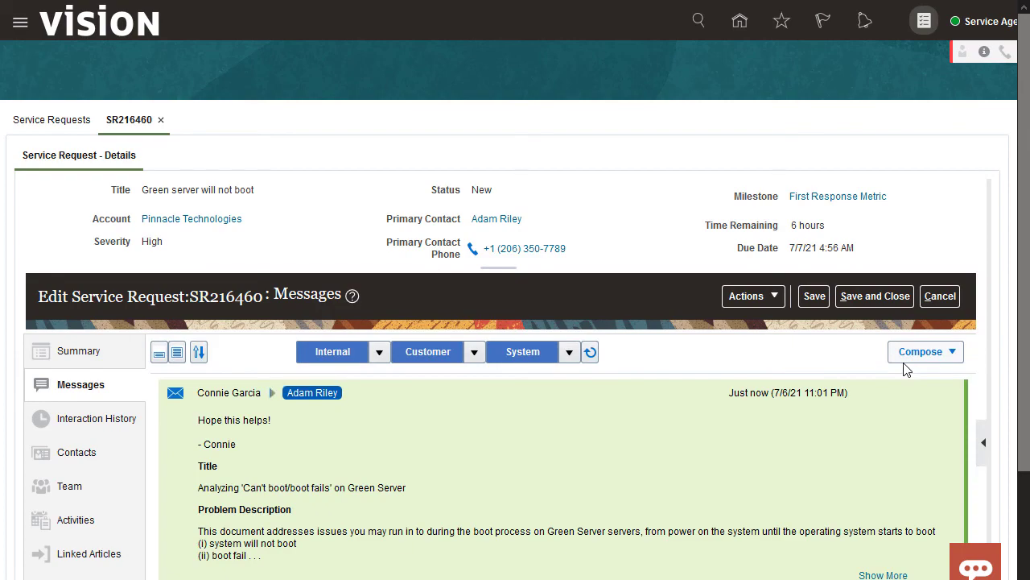